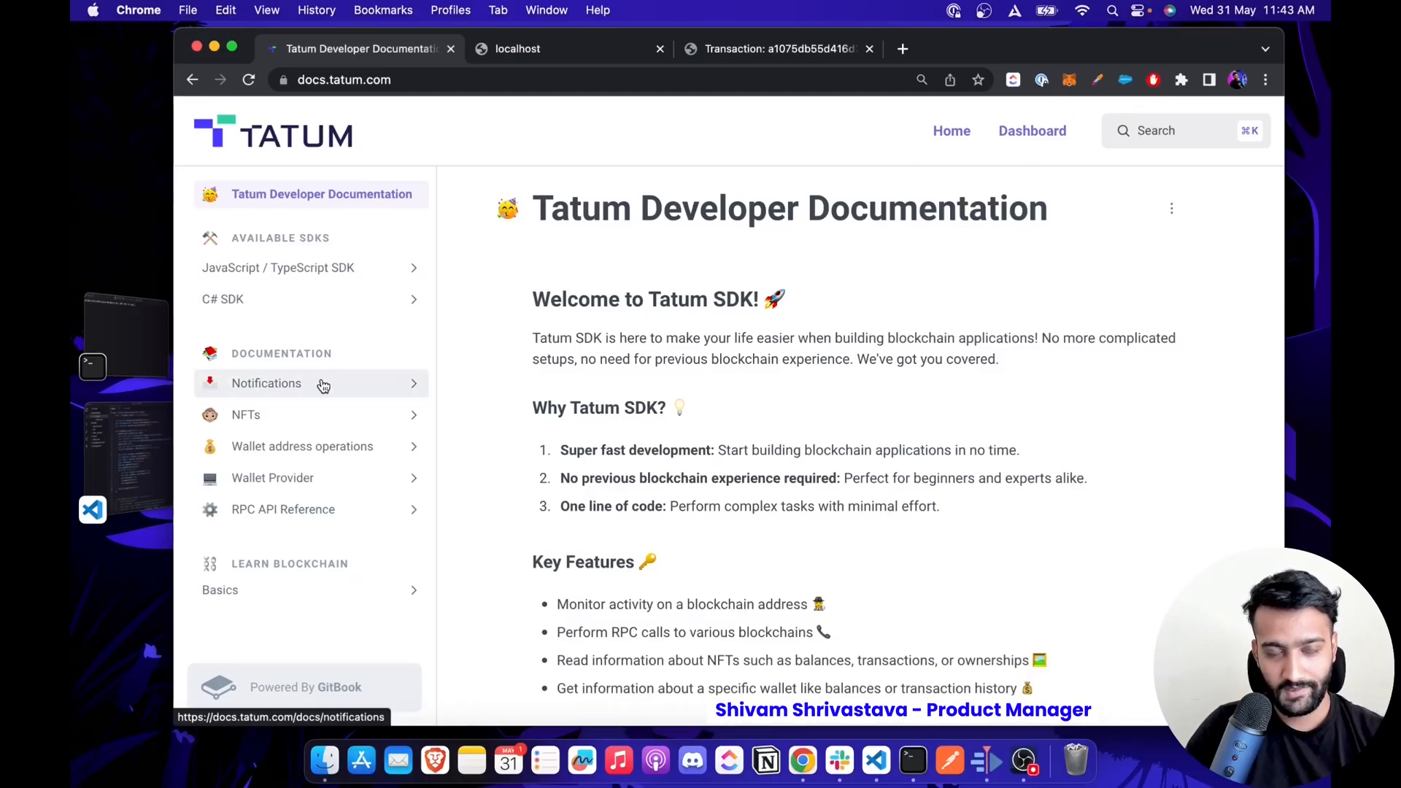
Go through the Notifications and NFTs docs pages, then open the per-chain RPC API Reference.
{"action": "left_click", "coordinate": [267, 383]}
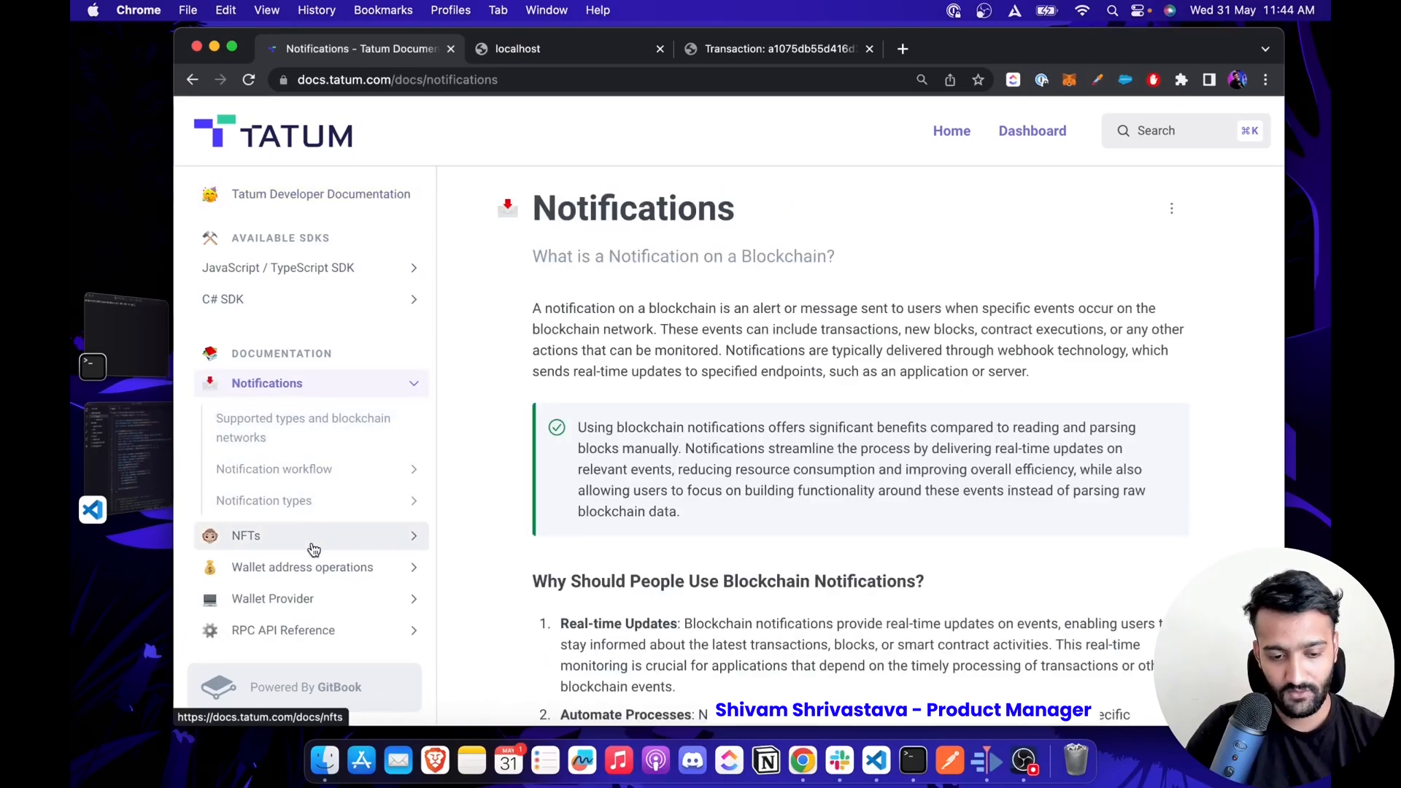
{"action": "left_click", "coordinate": [246, 534]}
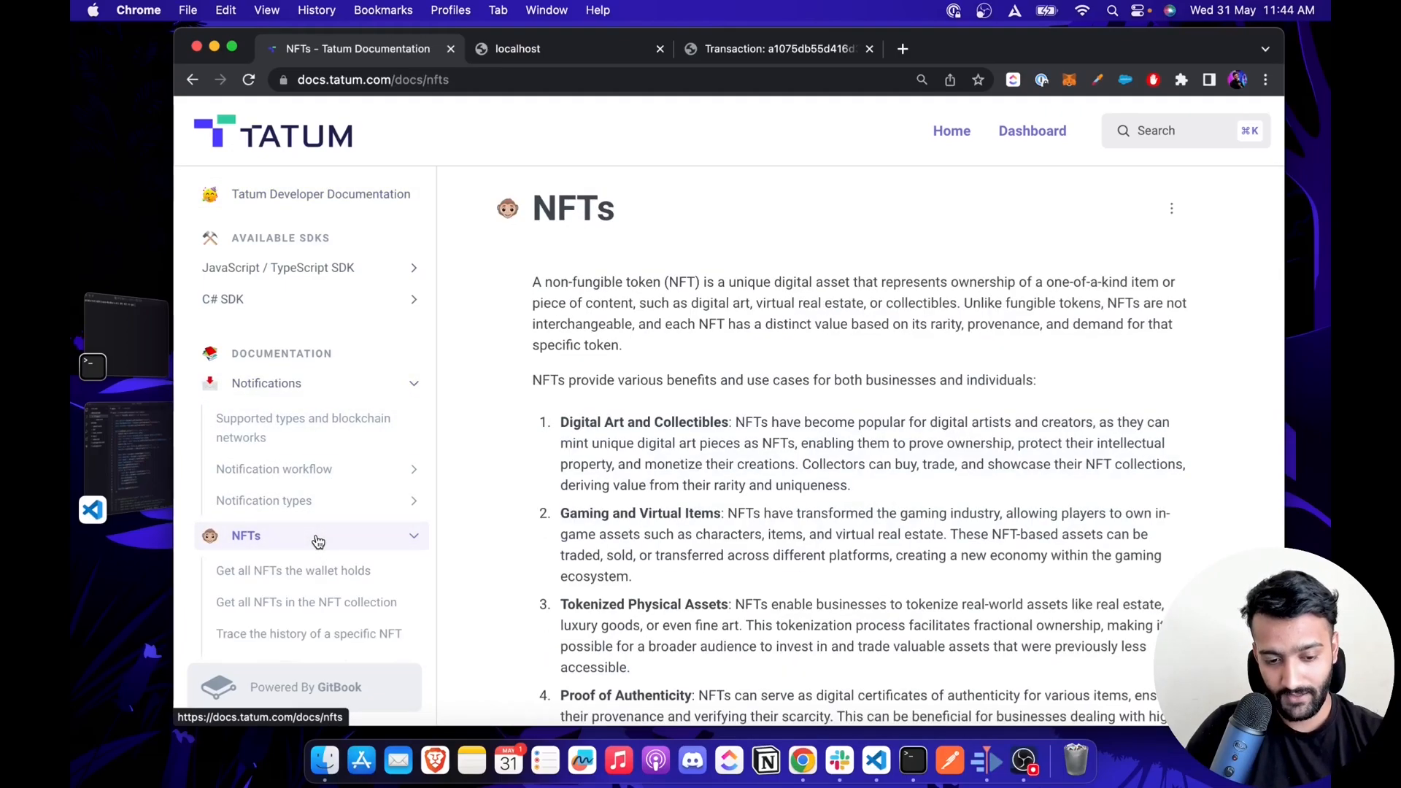
{"action": "left_click", "coordinate": [303, 476]}
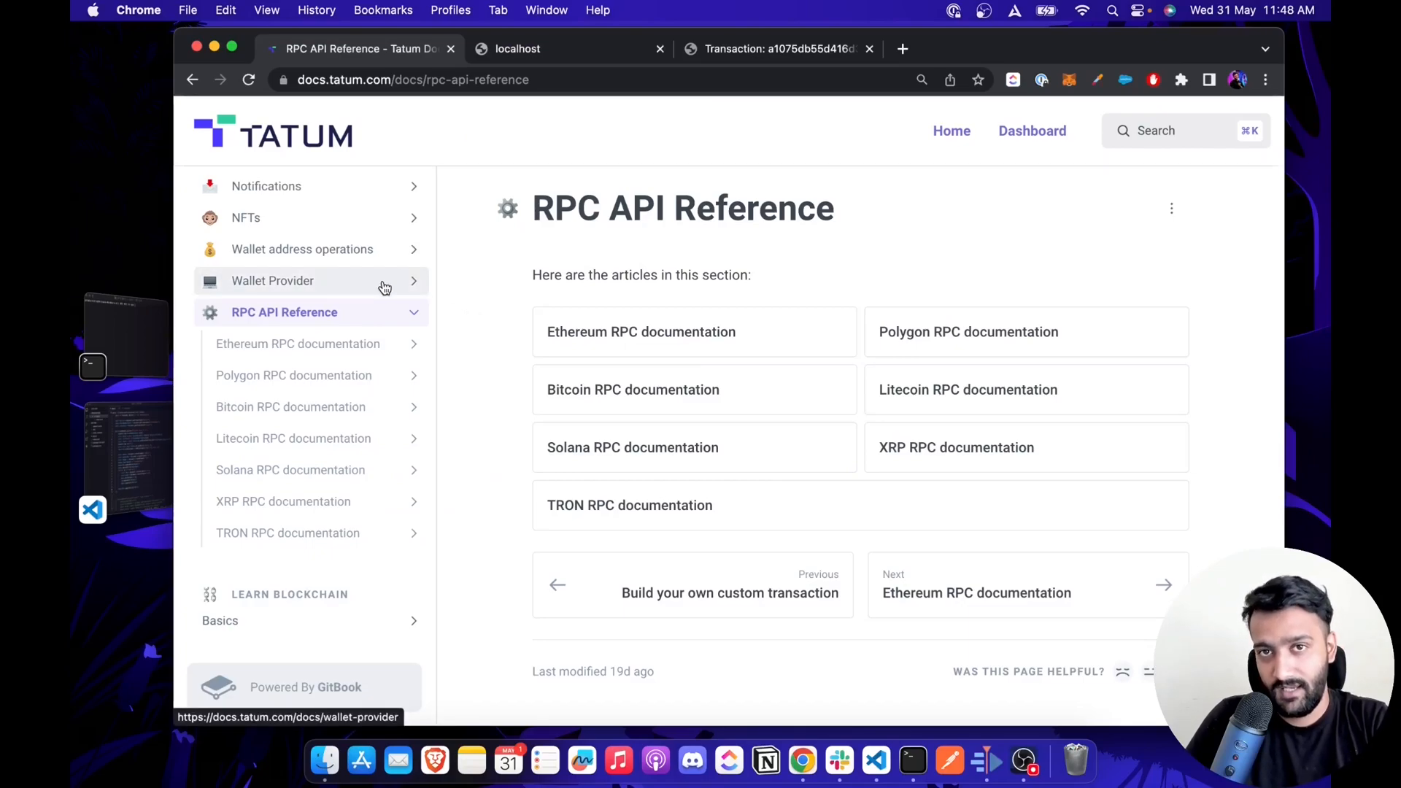
{"action": "mouse_move", "coordinate": [327, 319]}
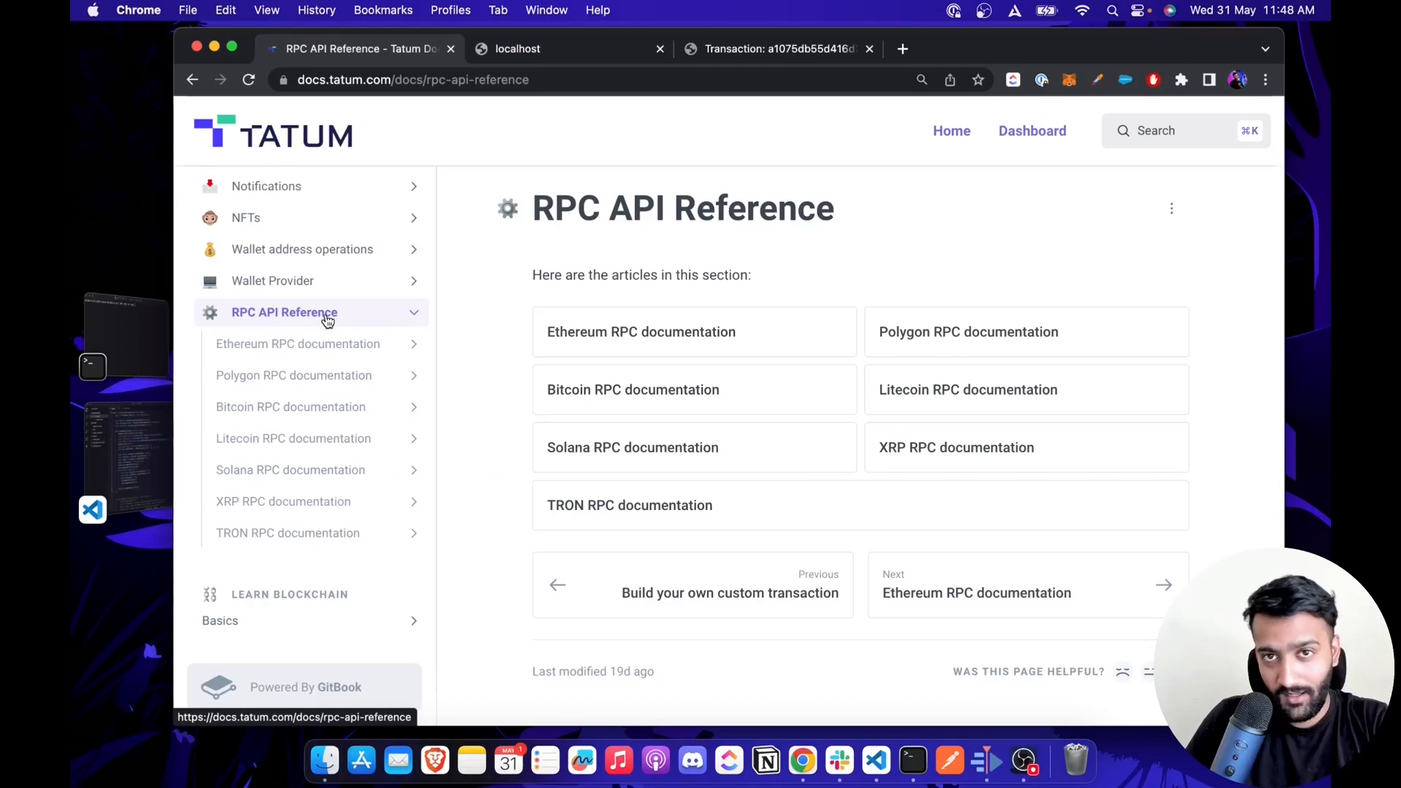
{"action": "mouse_move", "coordinate": [388, 320]}
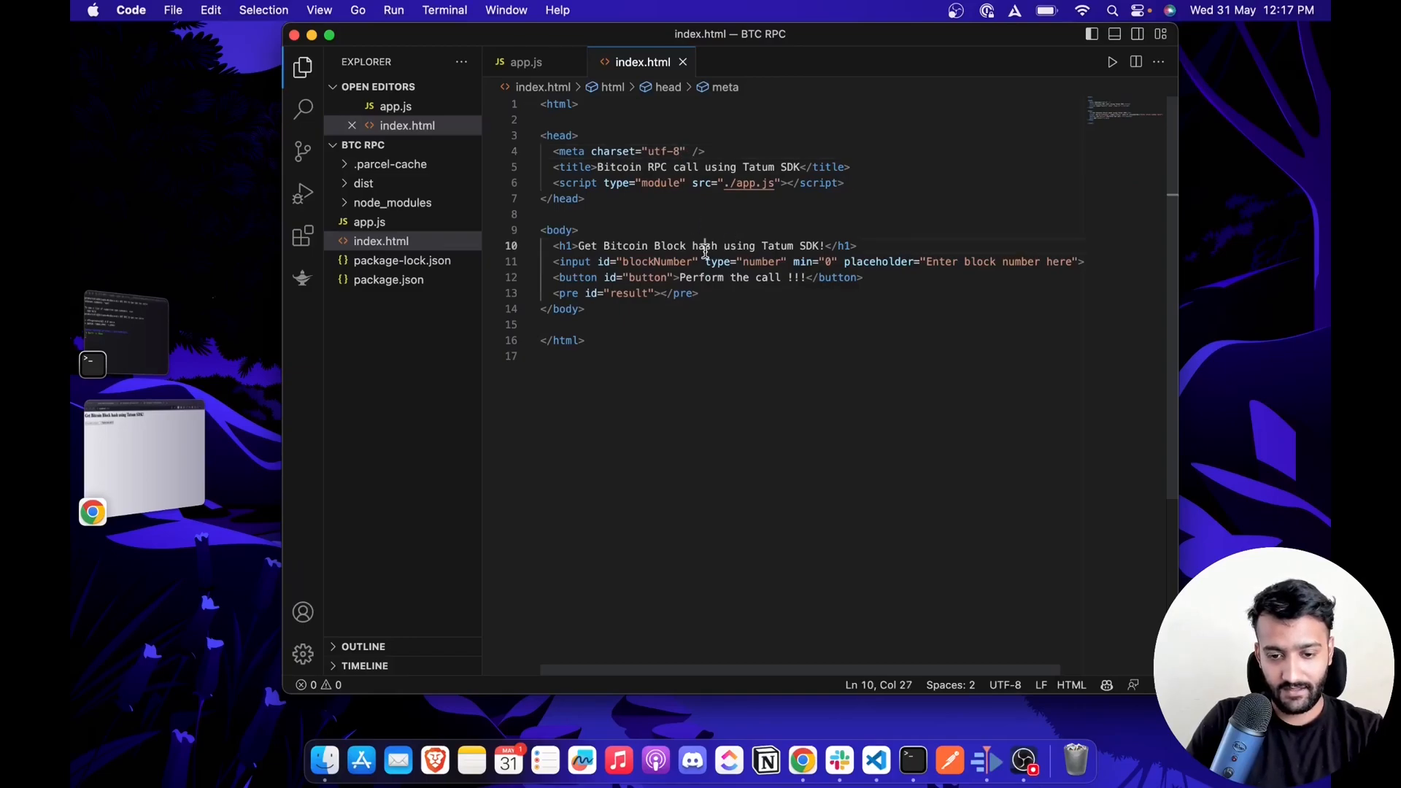
{"action": "double_click", "coordinate": [648, 278]}
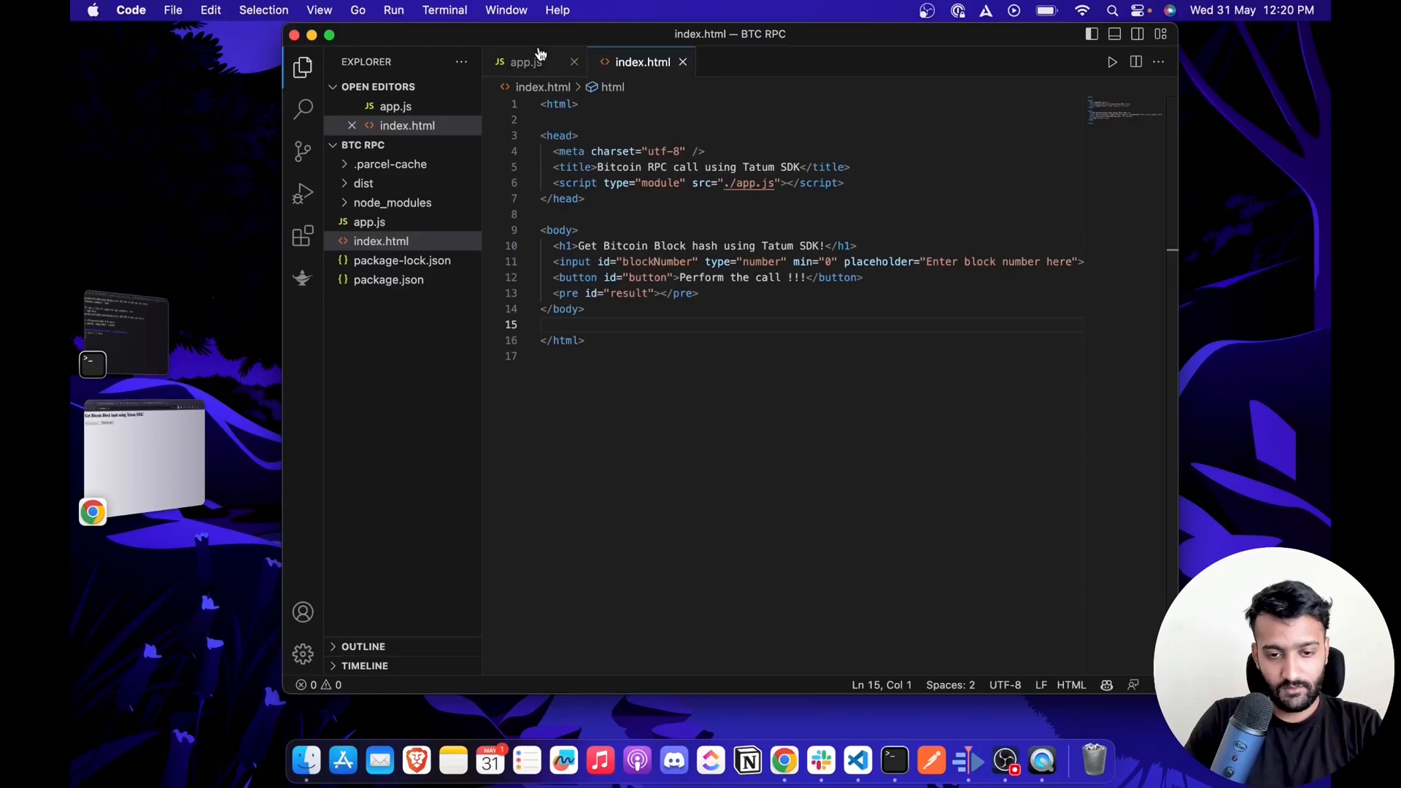
In app.js, highlight the click handler, its getBlockHash call and the txs variable.
{"action": "left_click", "coordinate": [525, 62]}
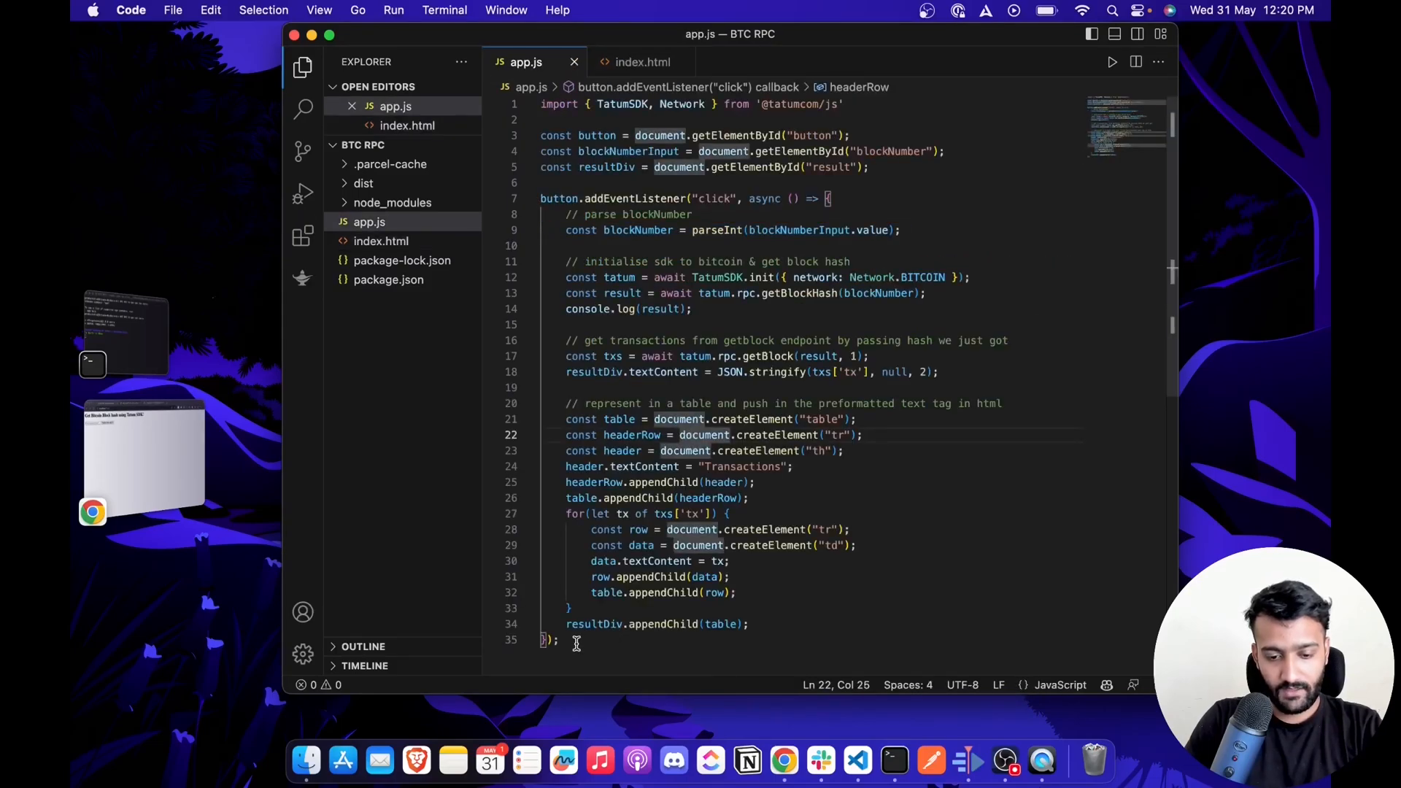
{"action": "left_click_drag", "start_coordinate": [542, 198], "coordinate": [561, 640]}
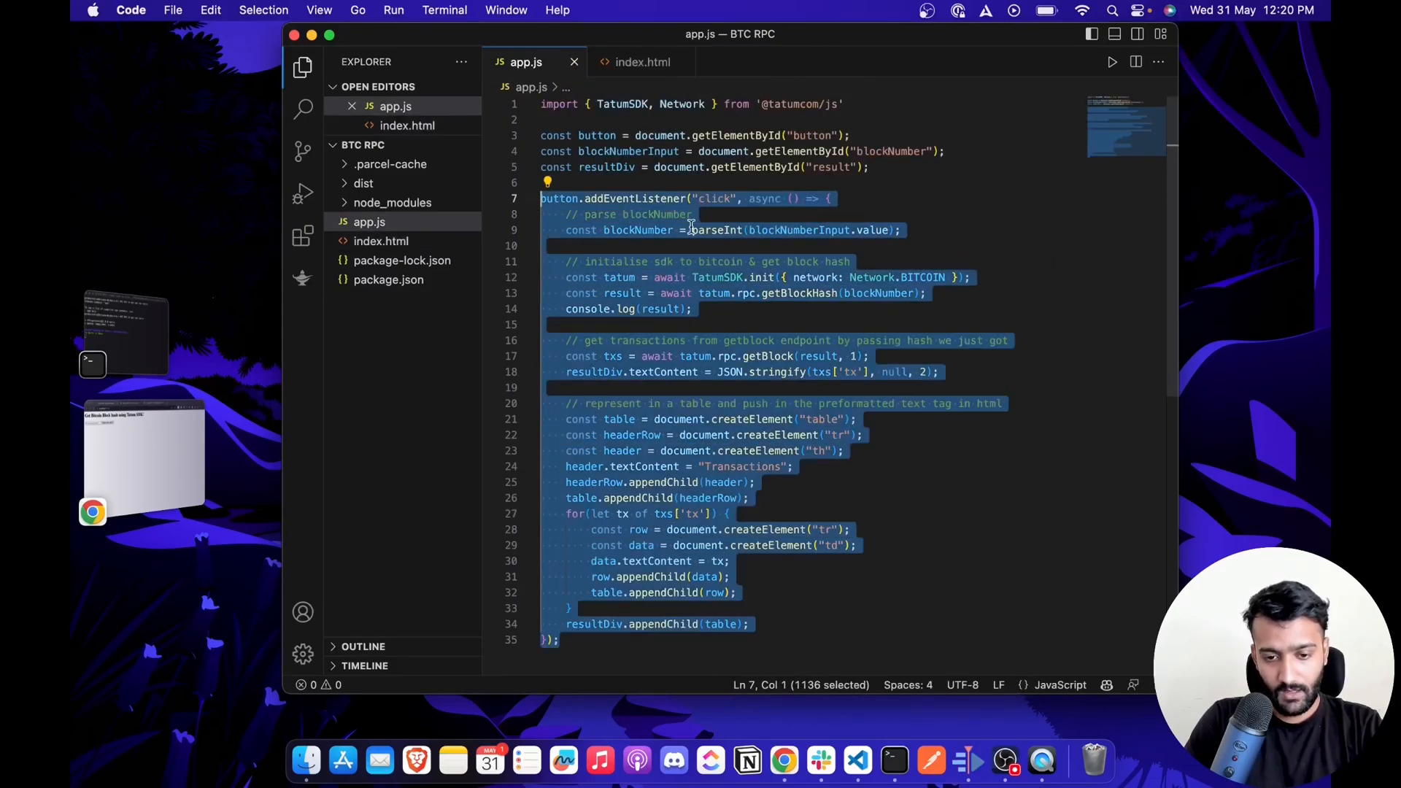
{"action": "left_click", "coordinate": [689, 230]}
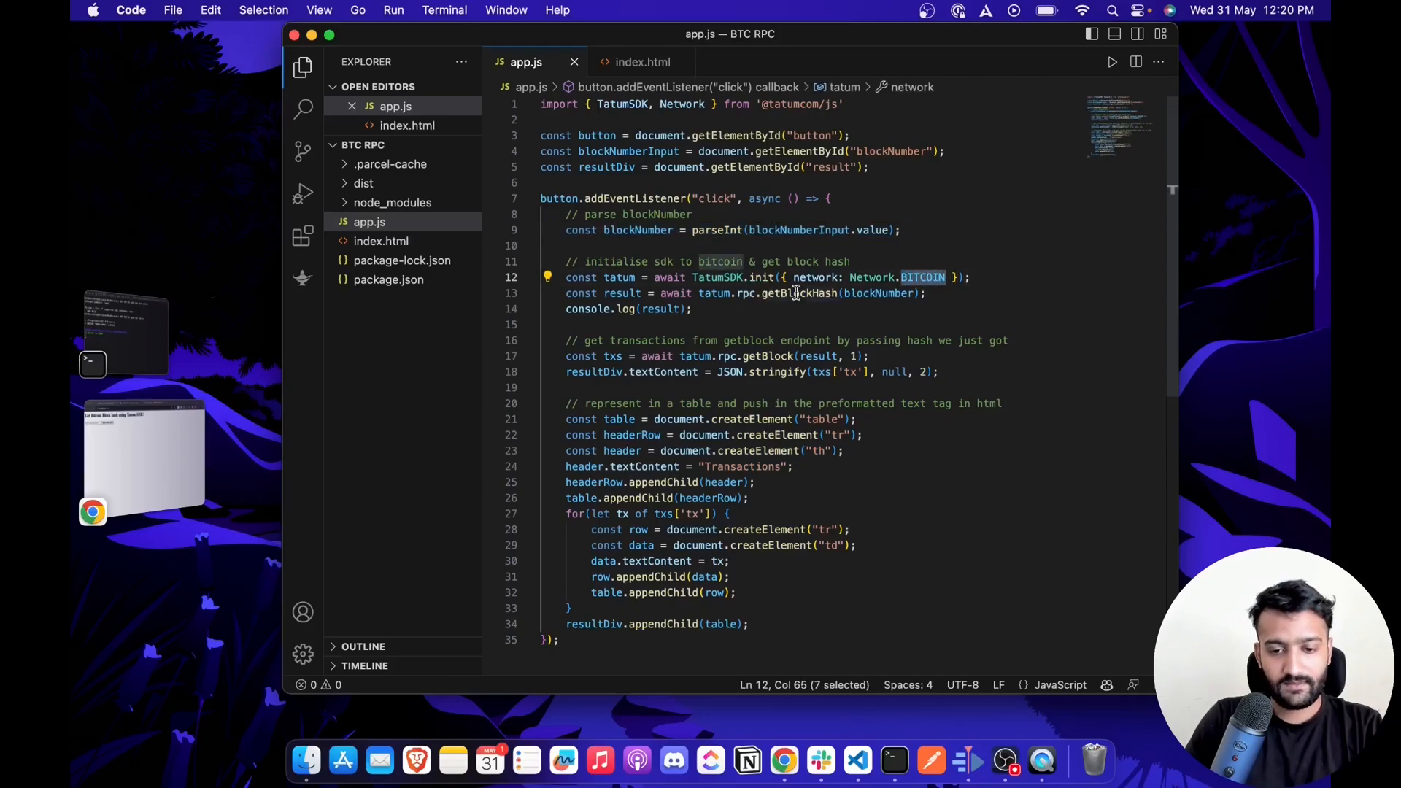
{"action": "double_click", "coordinate": [798, 293]}
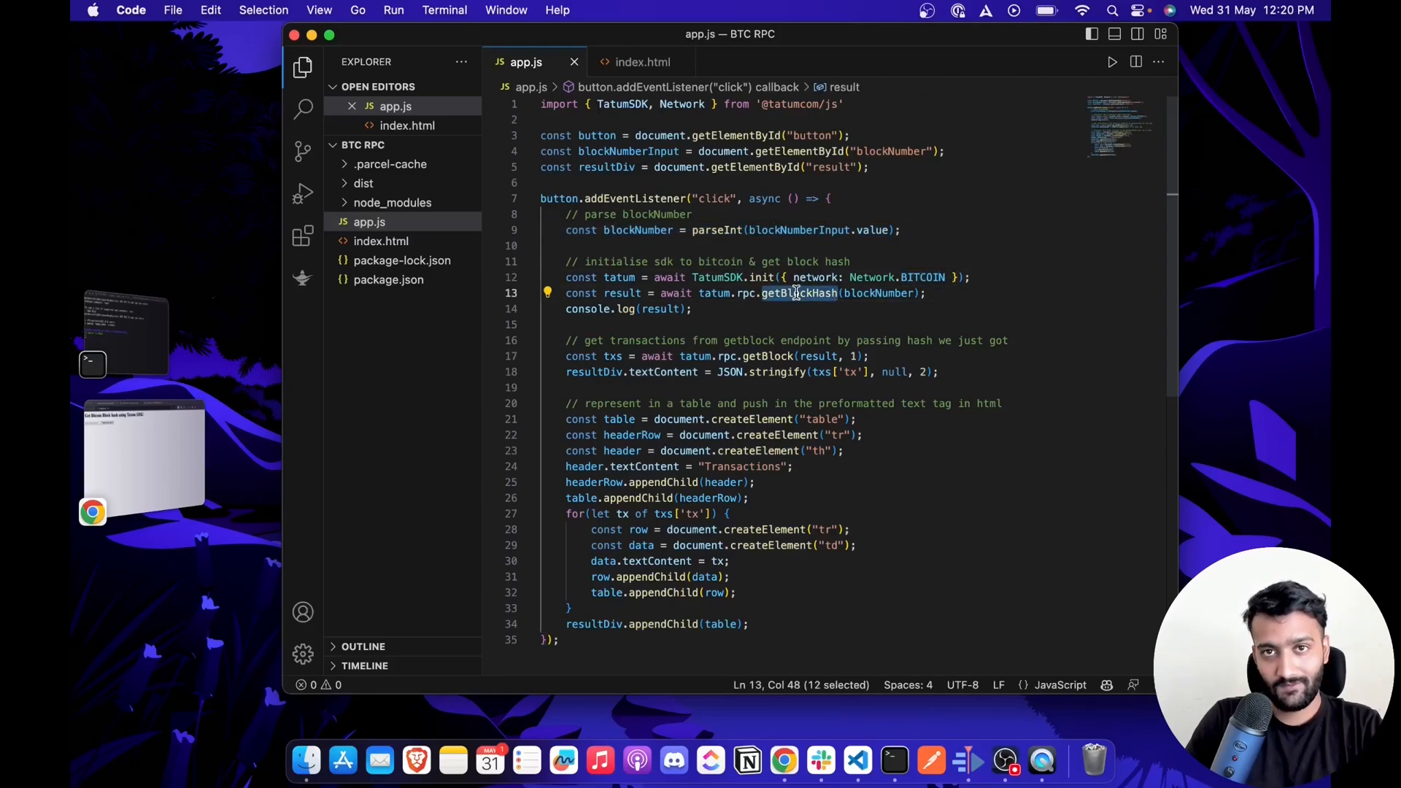
{"action": "mouse_move", "coordinate": [716, 230]}
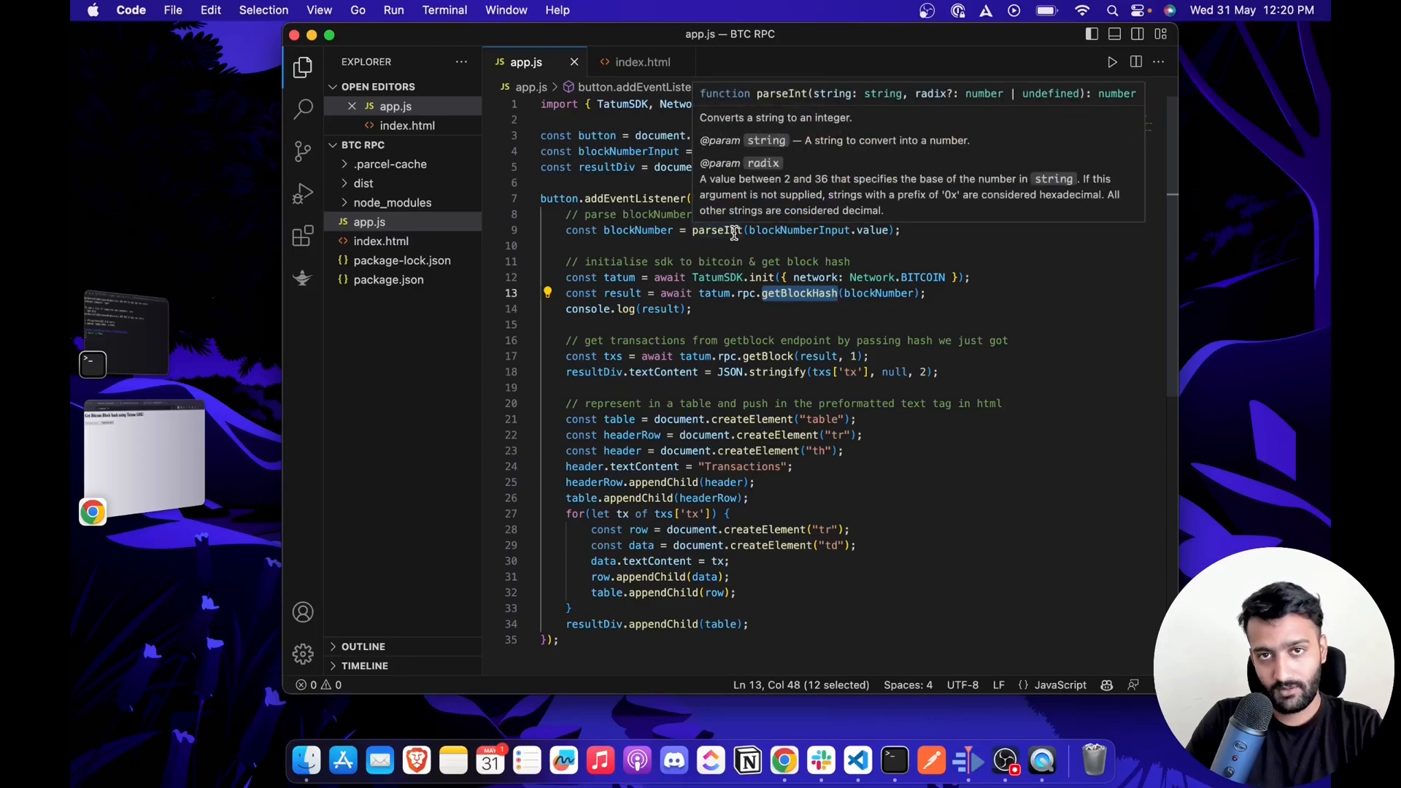
{"action": "mouse_move", "coordinate": [867, 356]}
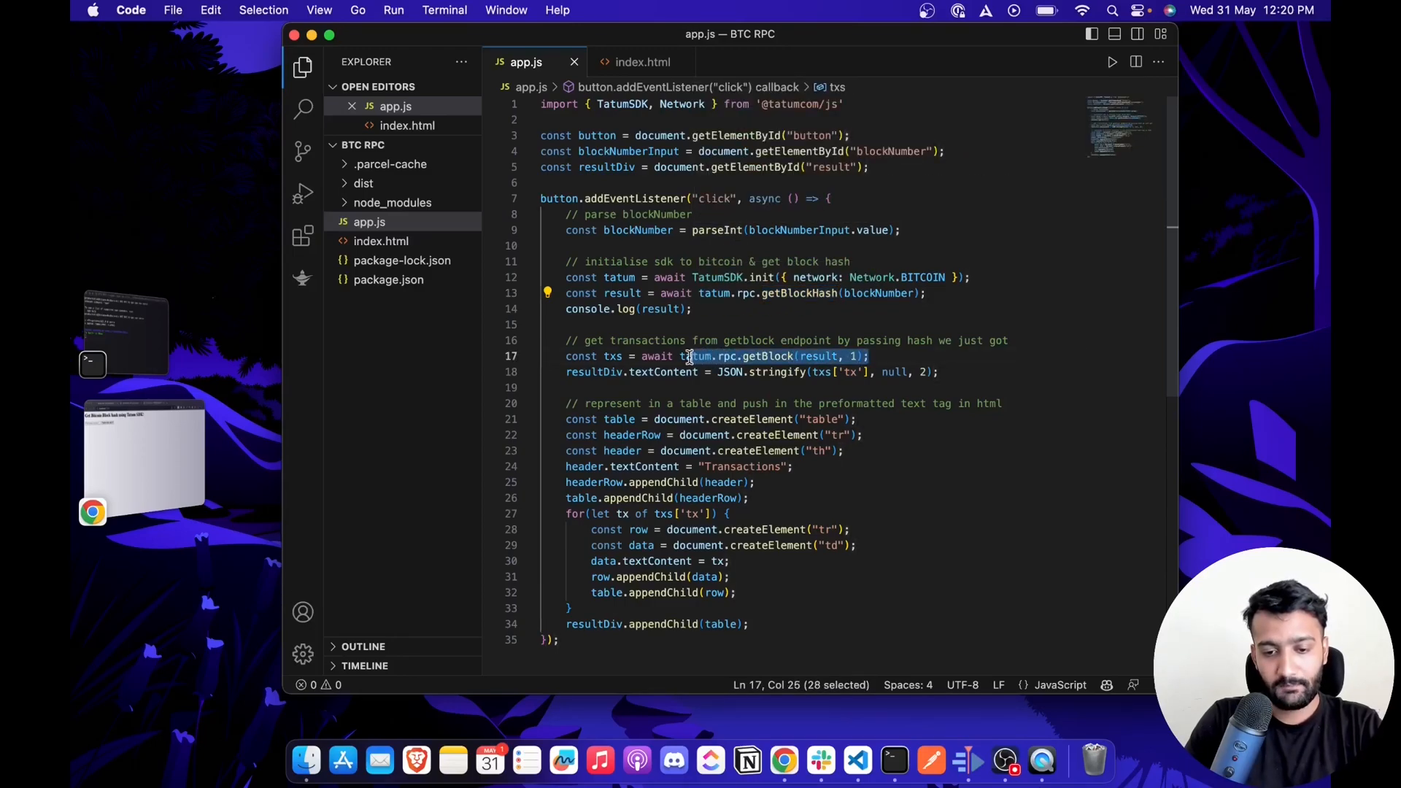
{"action": "left_click", "coordinate": [612, 355]}
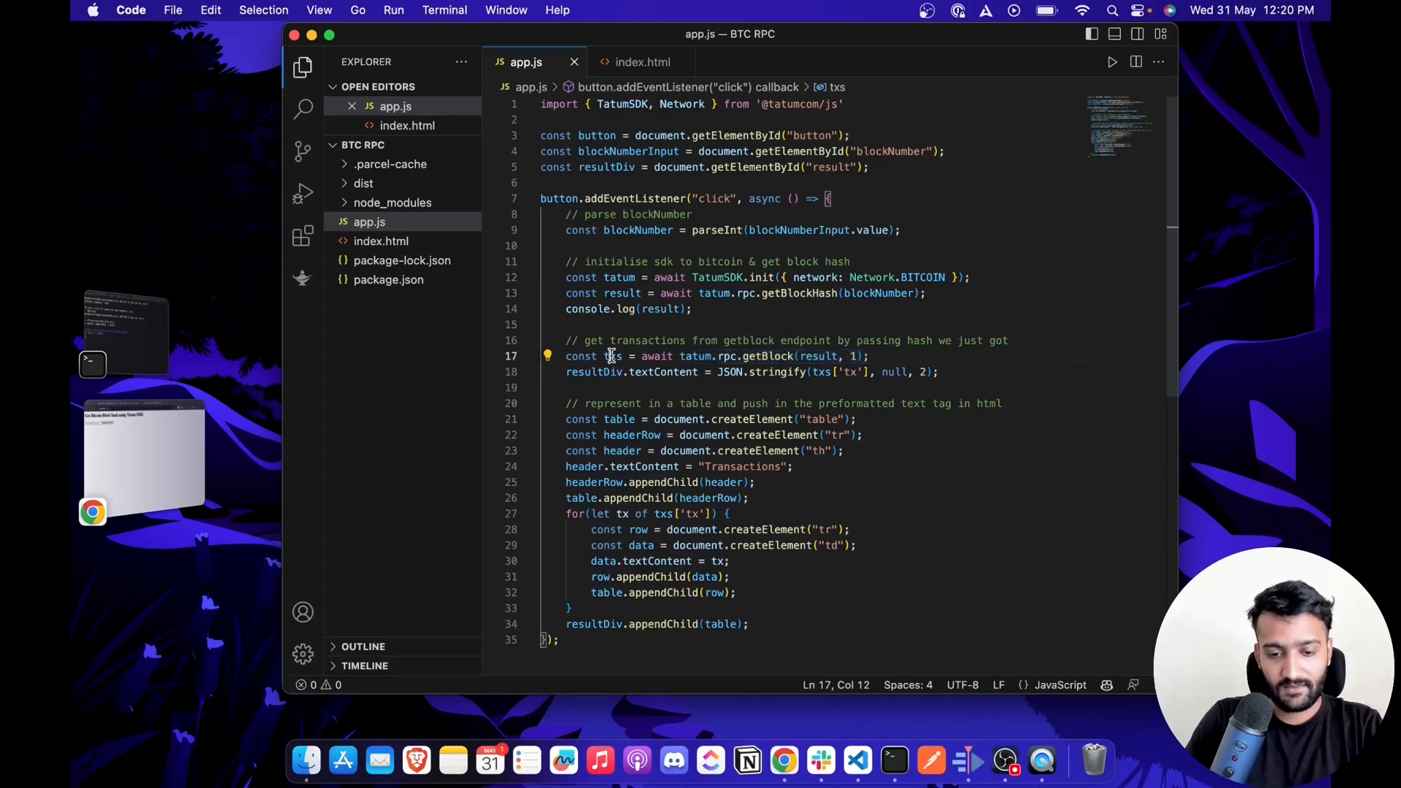
{"action": "double_click", "coordinate": [613, 356]}
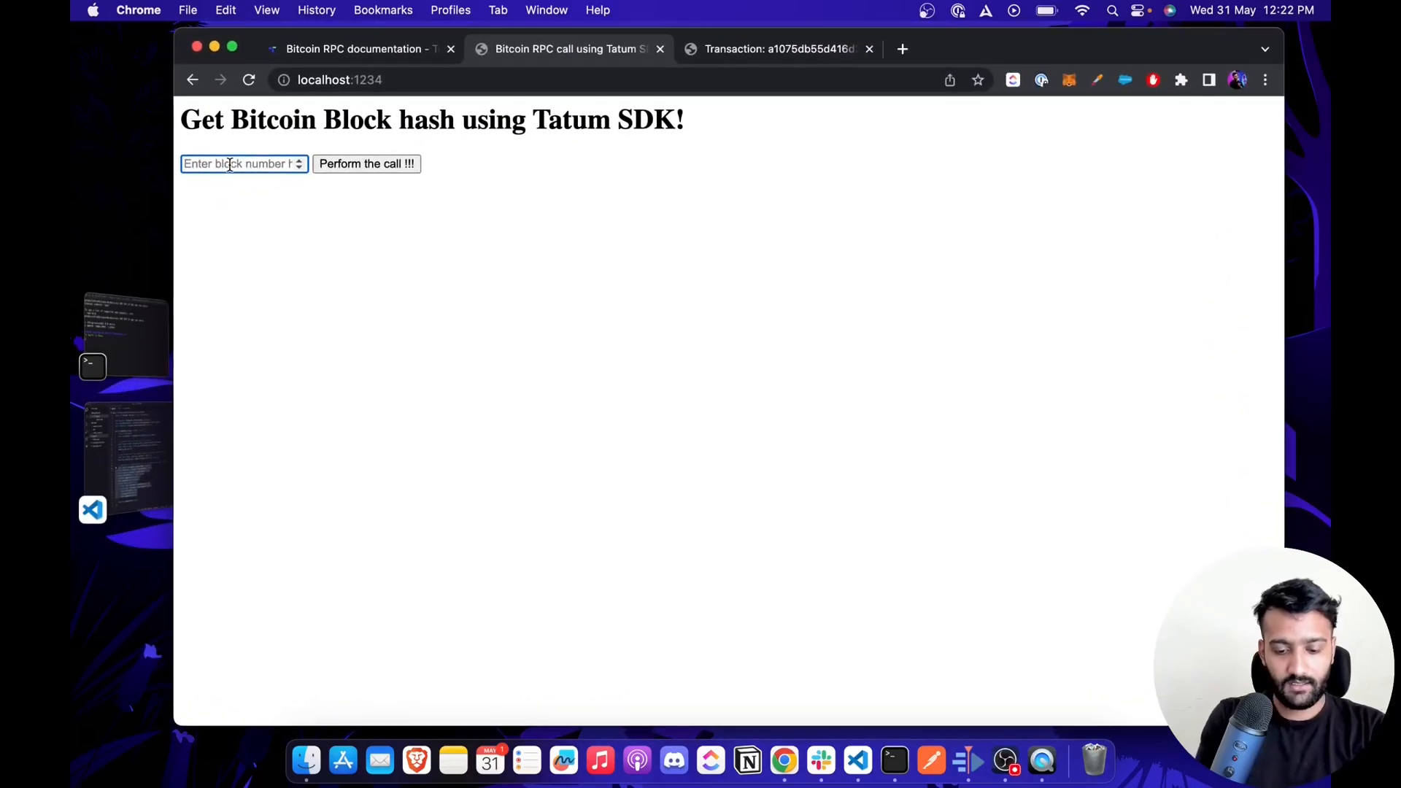
Submit block number 57043 to get its two transaction IDs.
{"action": "type", "text": "57043"}
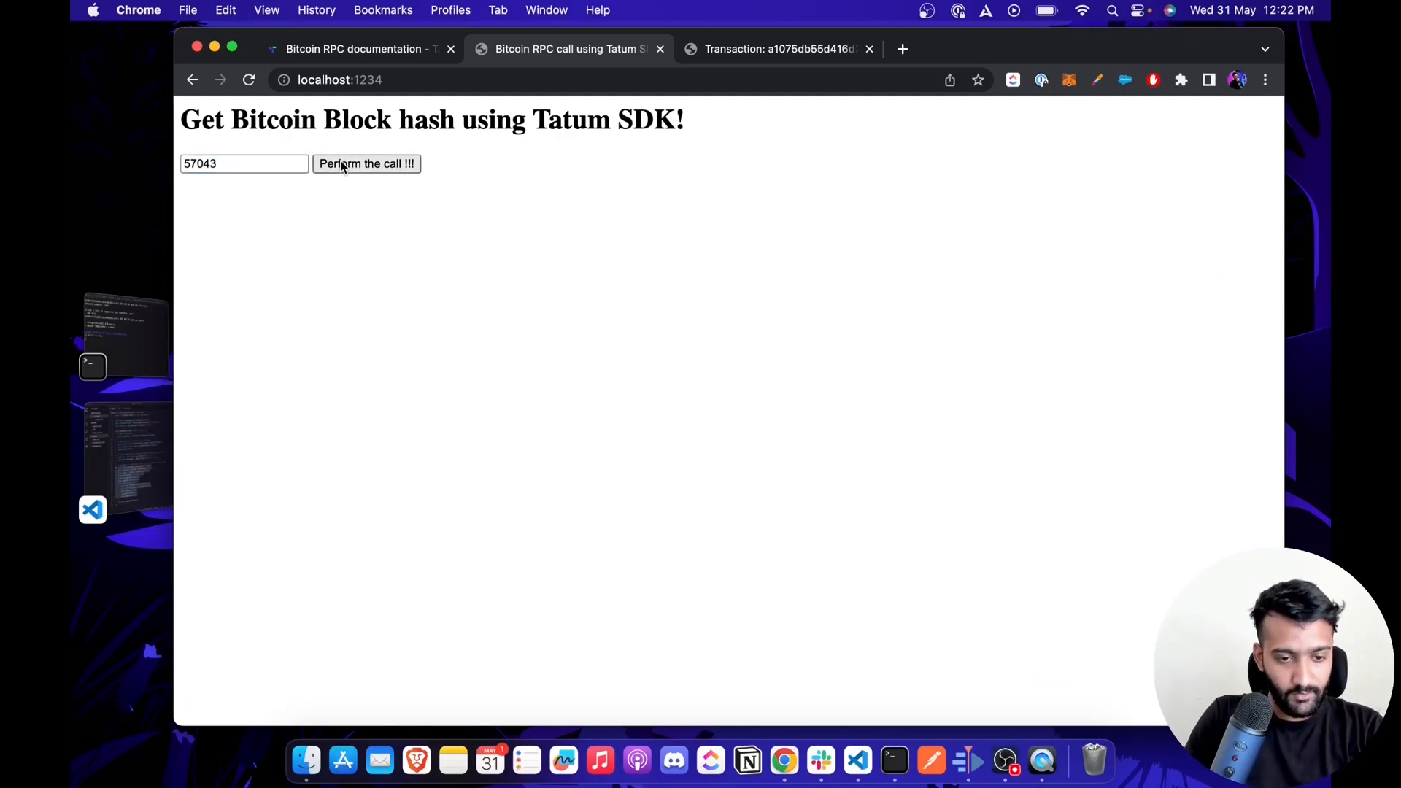
{"action": "left_click", "coordinate": [365, 164]}
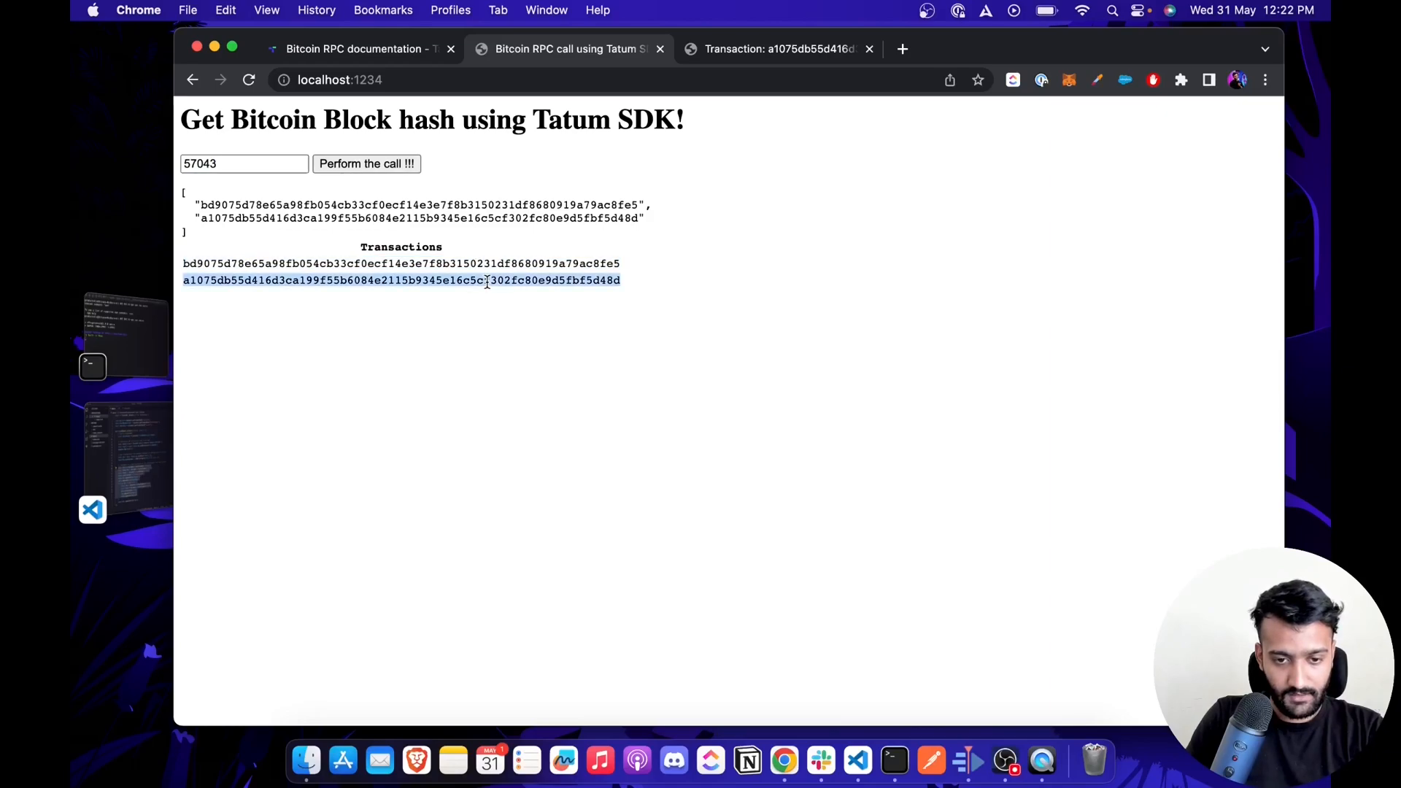
{"action": "mouse_move", "coordinate": [731, 119]}
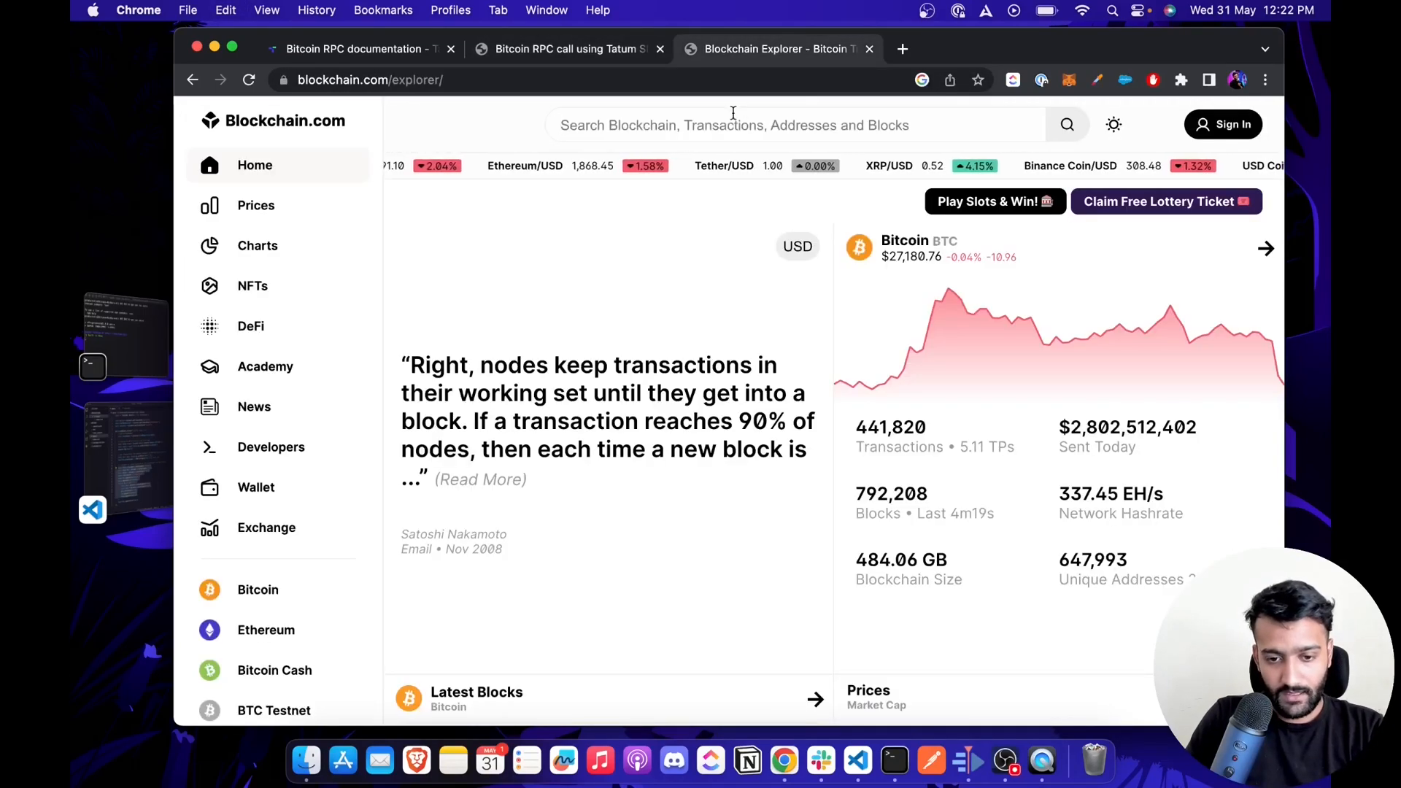
Search Blockchain.com Explorer for transaction a1075db5…d48d and view its Bitcoin Pizza details.
{"action": "type", "text": "a1075db55d416d3ca199f65b6084e2115b9345e16c5cf302fc80e9d5fbf5d48d"}
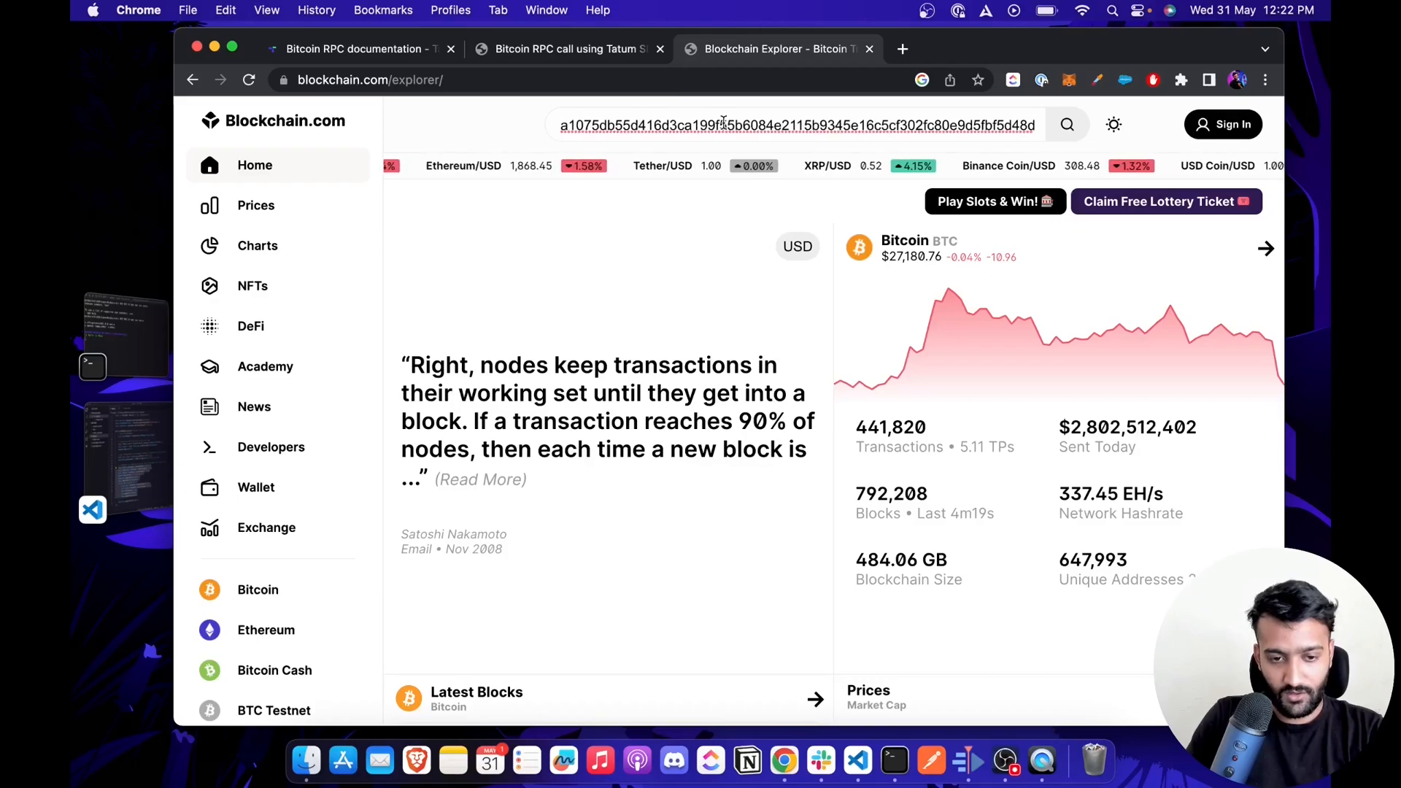
{"action": "left_click", "coordinate": [1066, 124]}
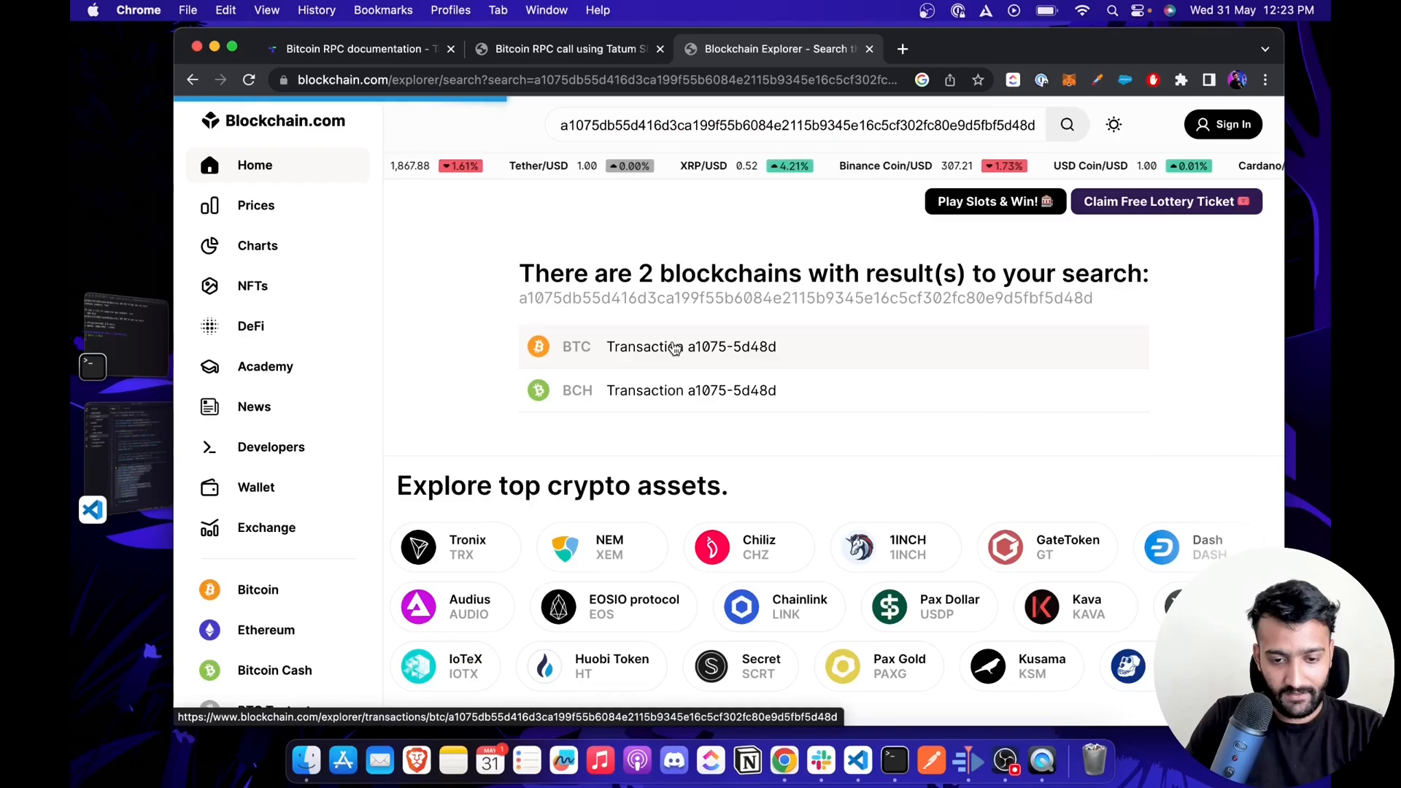
{"action": "left_click", "coordinate": [692, 347]}
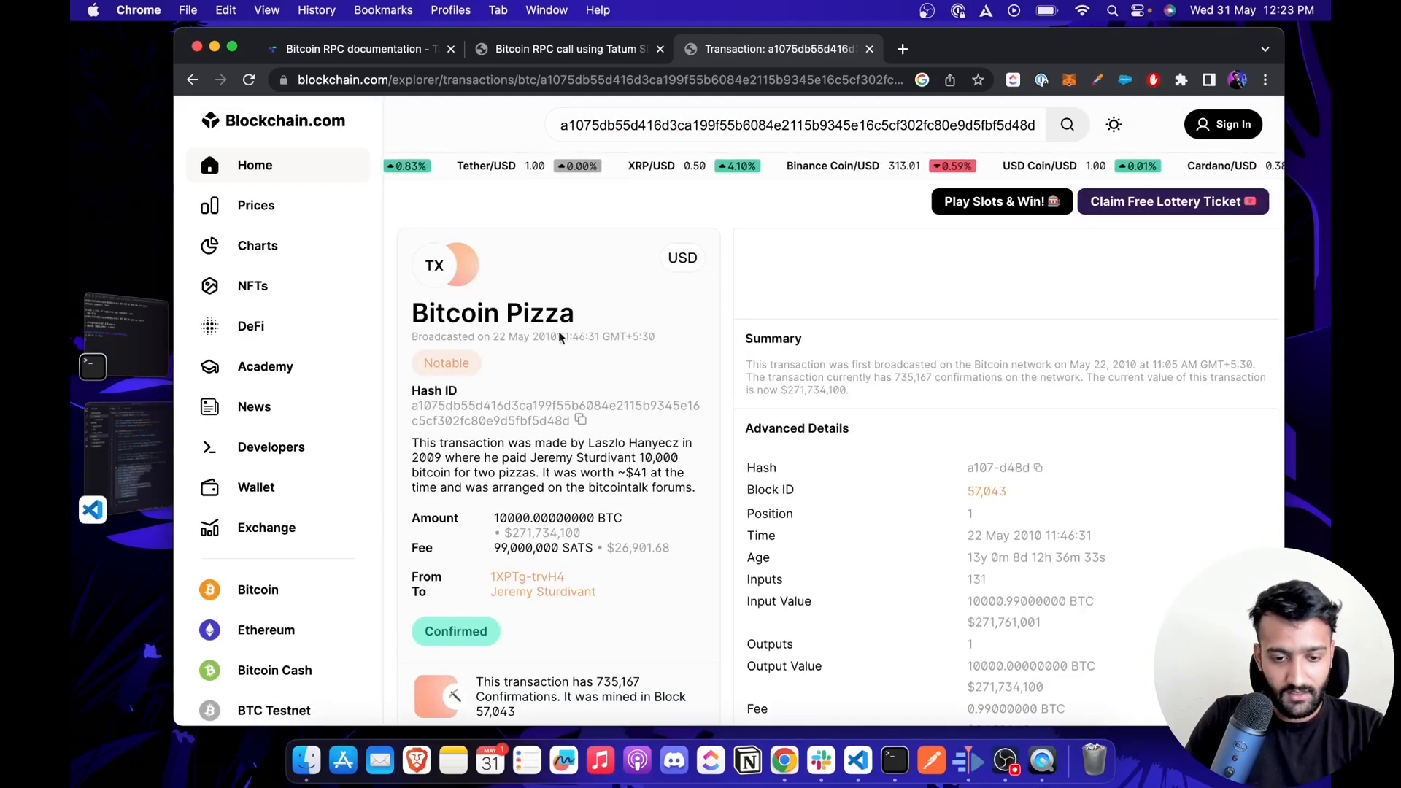
{"action": "scroll", "scroll_direction": "down", "scroll_amount": 3}
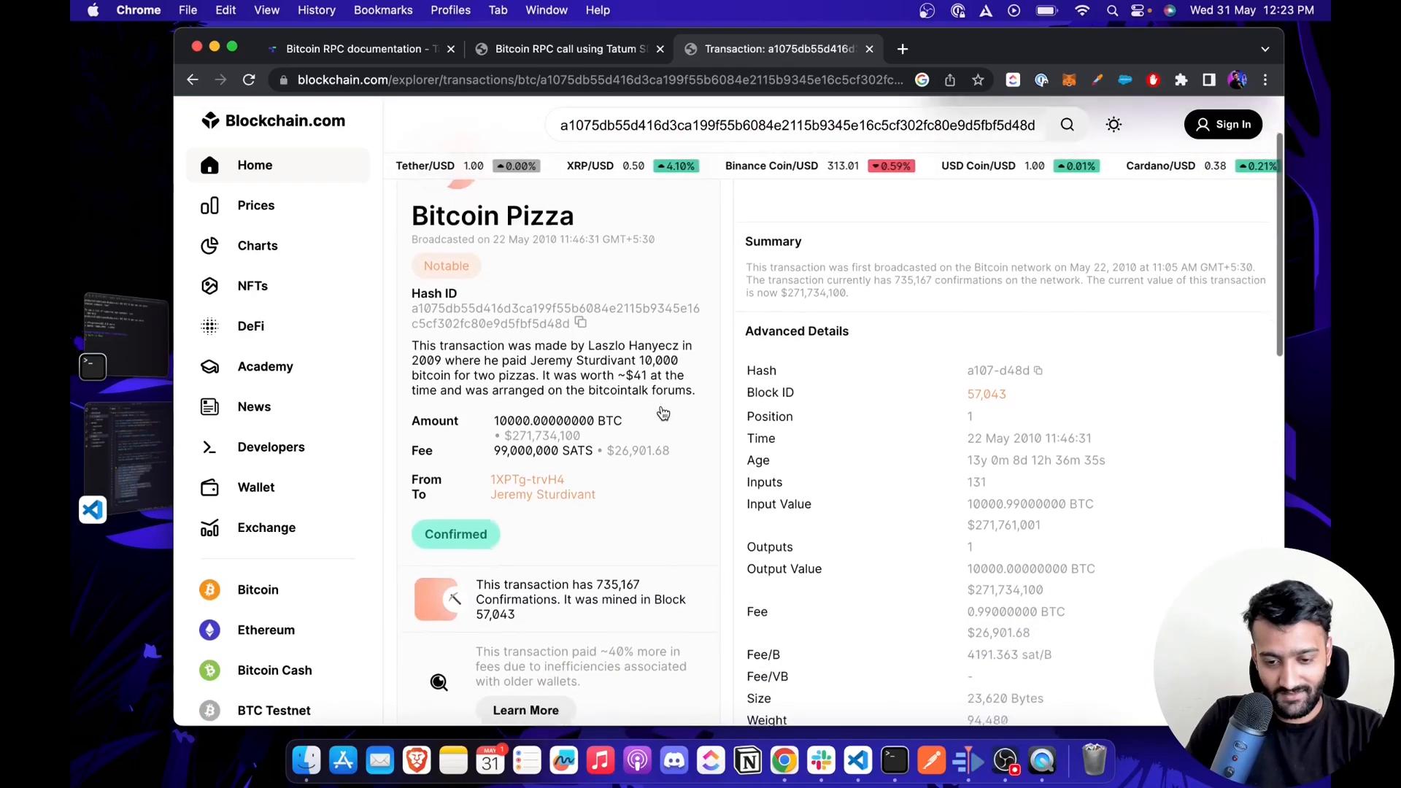